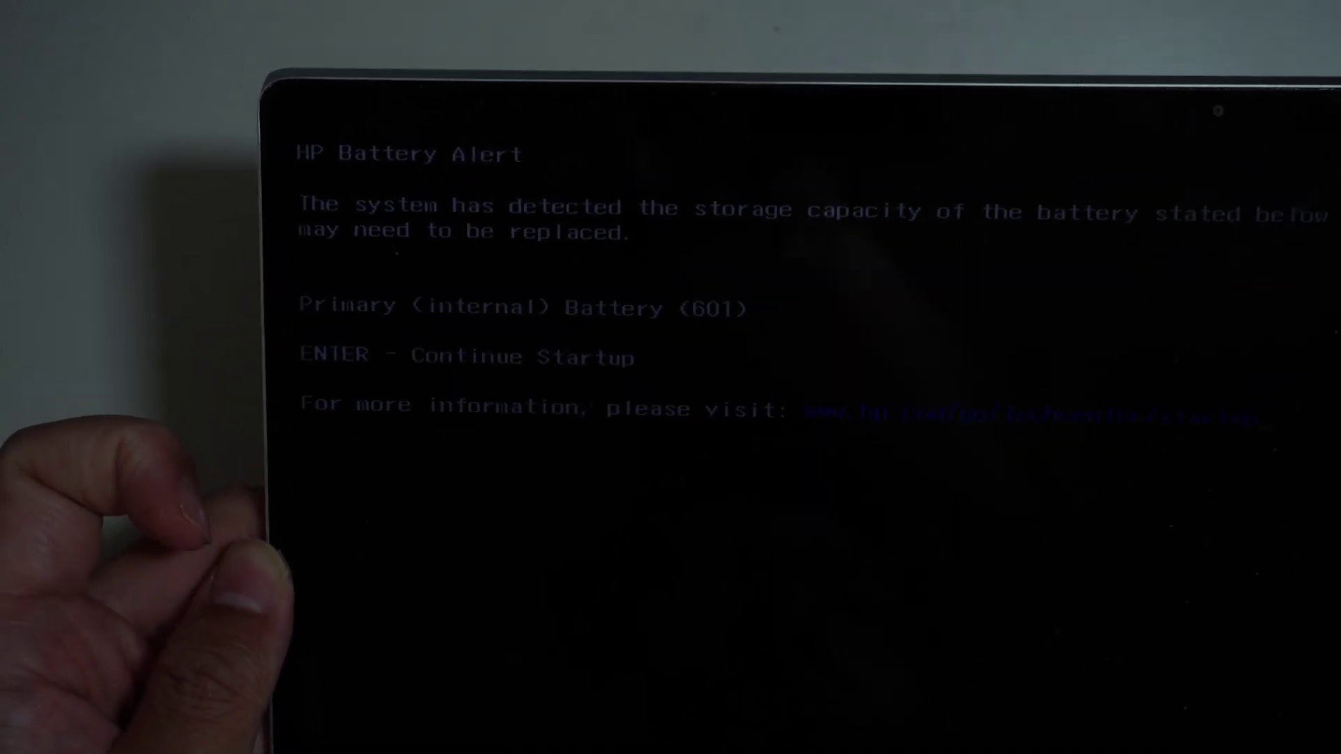
Dismiss the HP battery alert and continue startup to the Windows lock screen.
{"action": "key", "text": "Enter"}
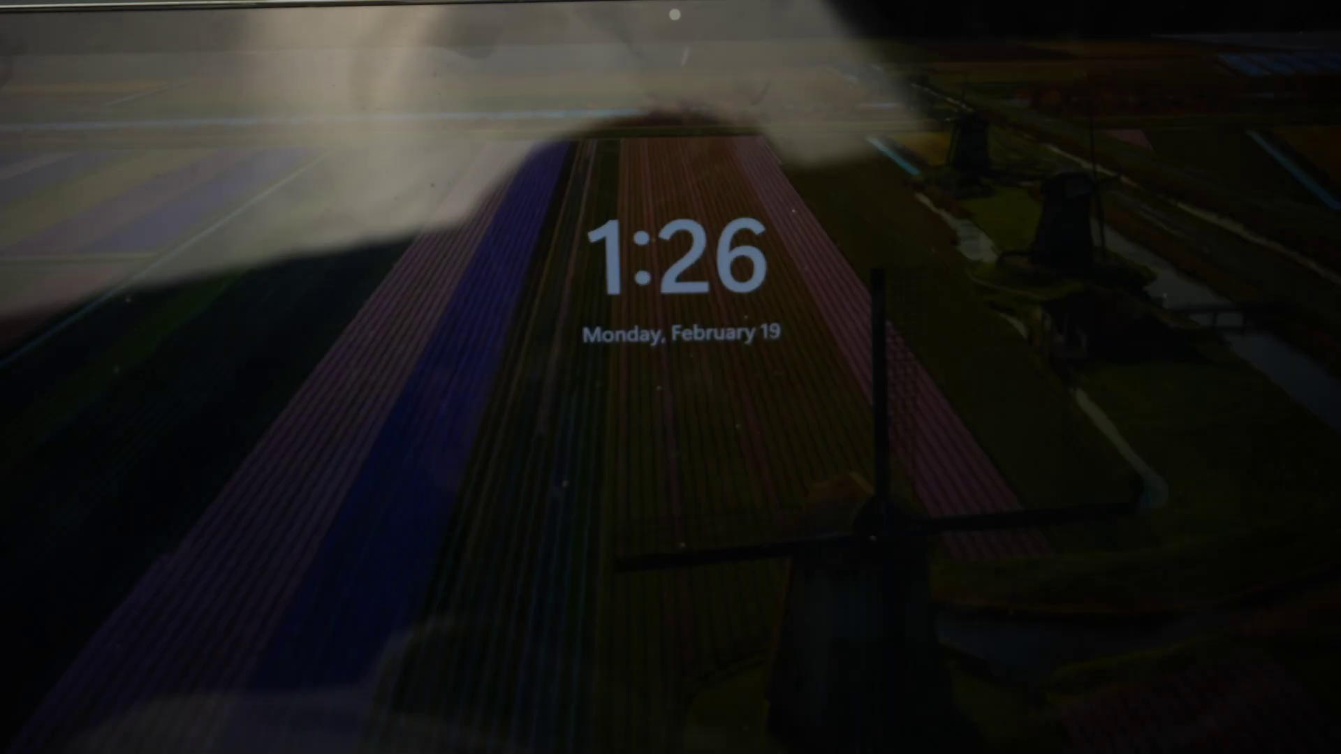